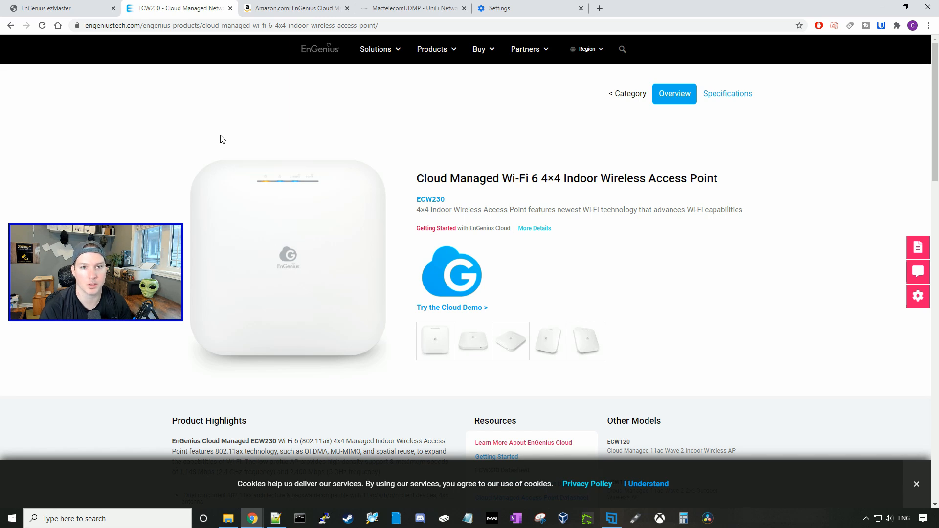
- Sign in to EnGenius Cloud and land on the network dashboard
{"action": "scroll", "scroll_direction": "down", "scroll_amount": 3}
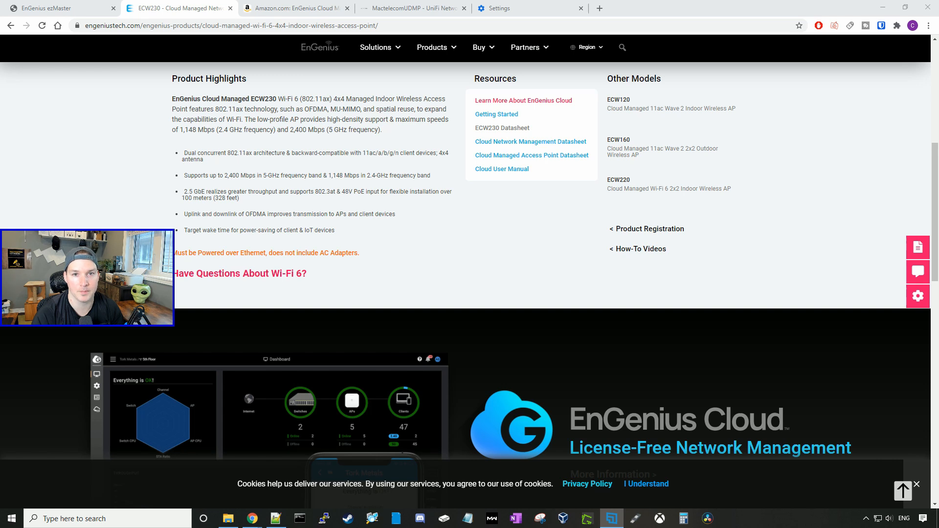
{"action": "scroll", "scroll_direction": "down", "scroll_amount": 3}
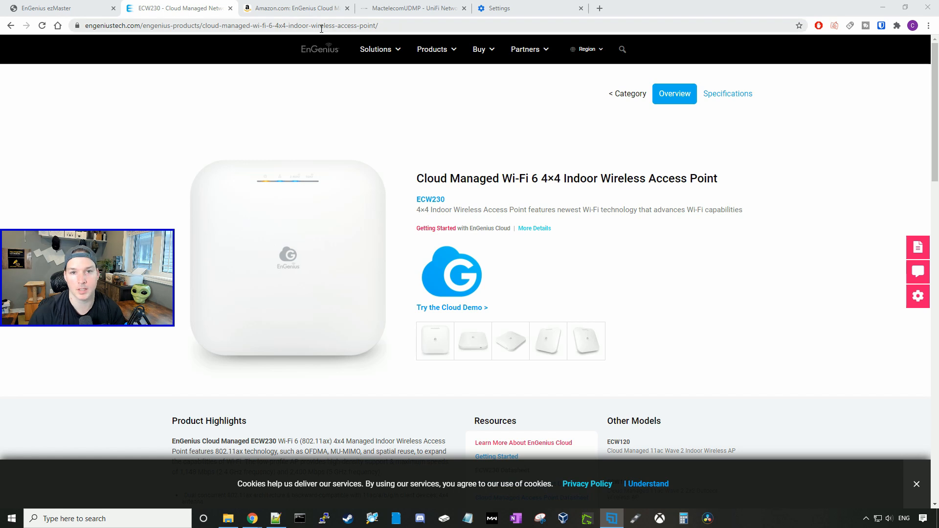
{"action": "left_click", "coordinate": [293, 8]}
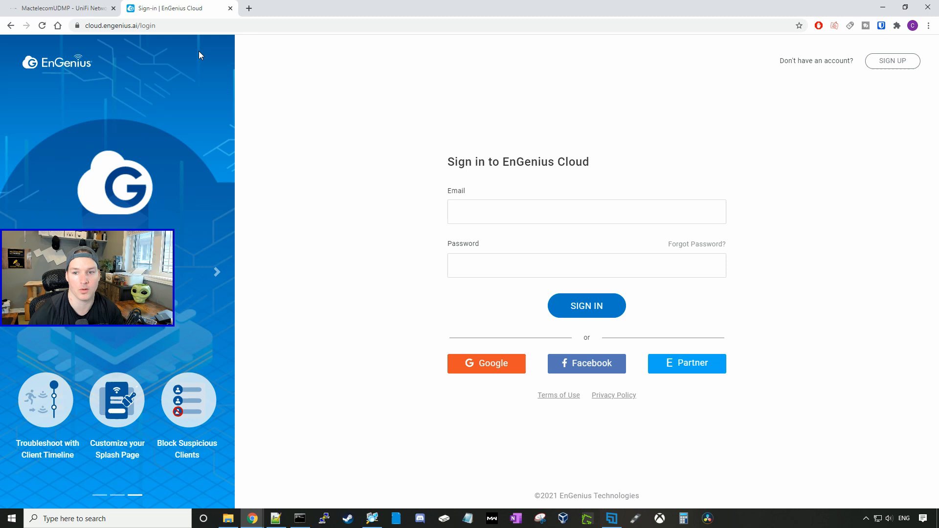
{"action": "mouse_move", "coordinate": [892, 60]}
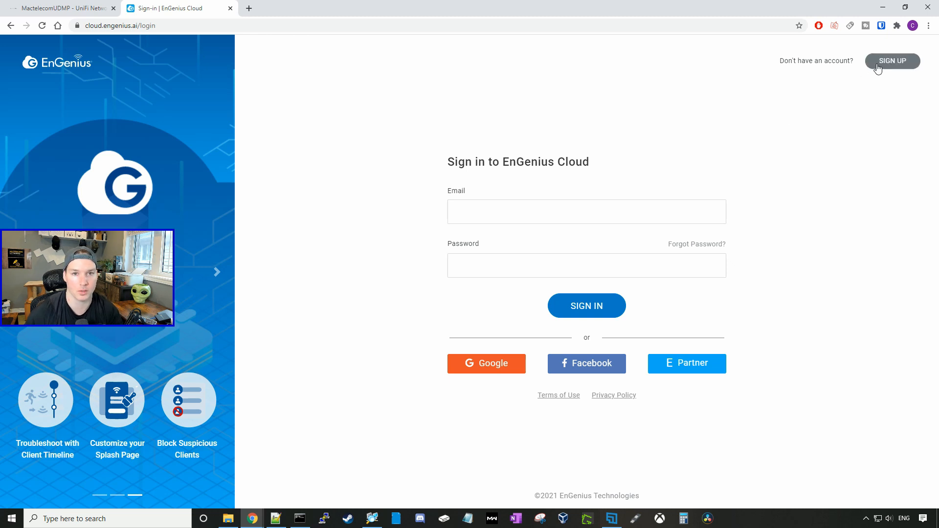
{"action": "mouse_move", "coordinate": [782, 111]}
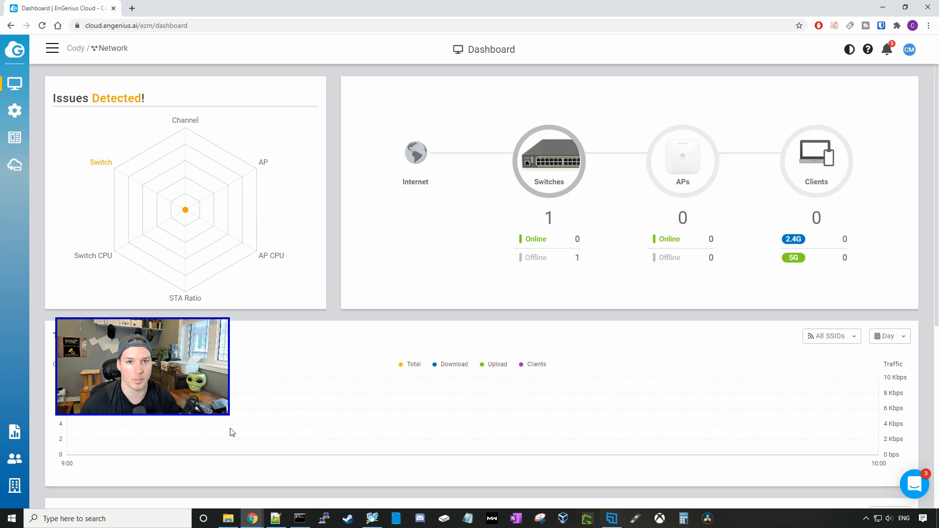
{"action": "left_click", "coordinate": [14, 485]}
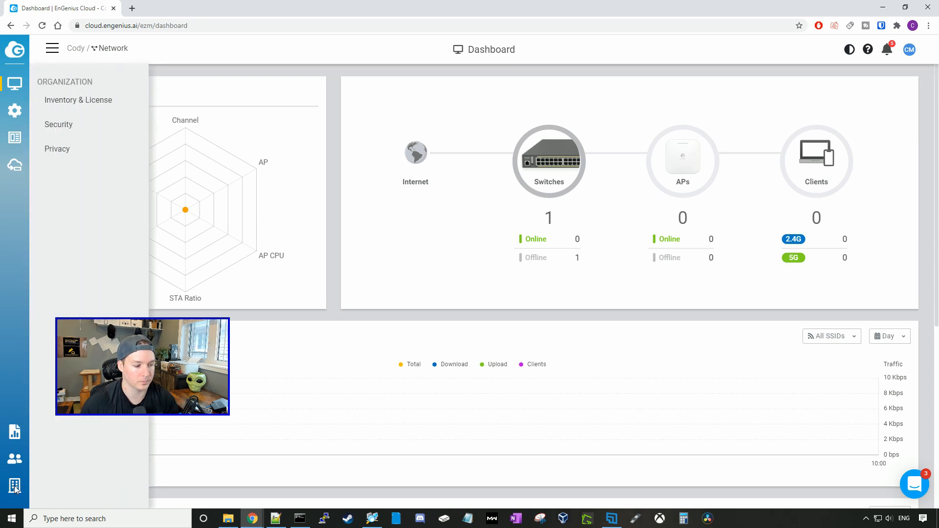
{"action": "mouse_move", "coordinate": [77, 100]}
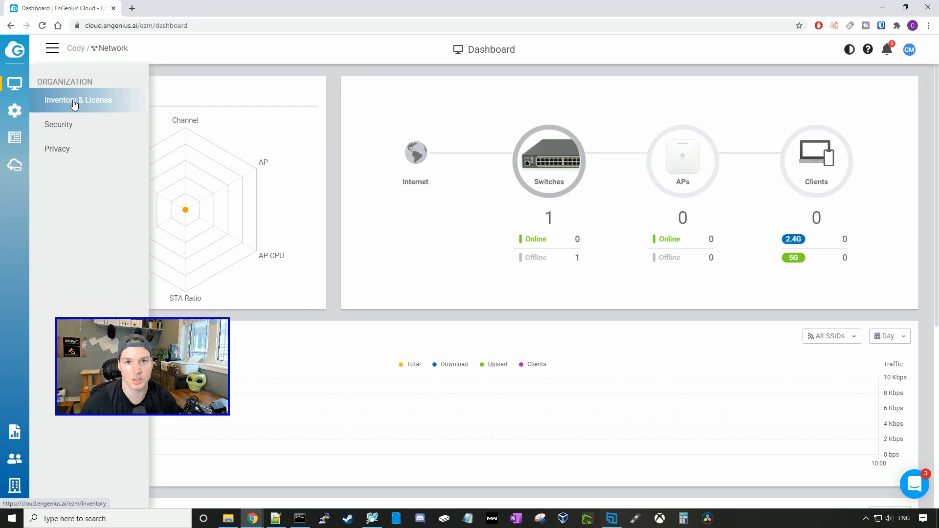
{"action": "left_click", "coordinate": [78, 100]}
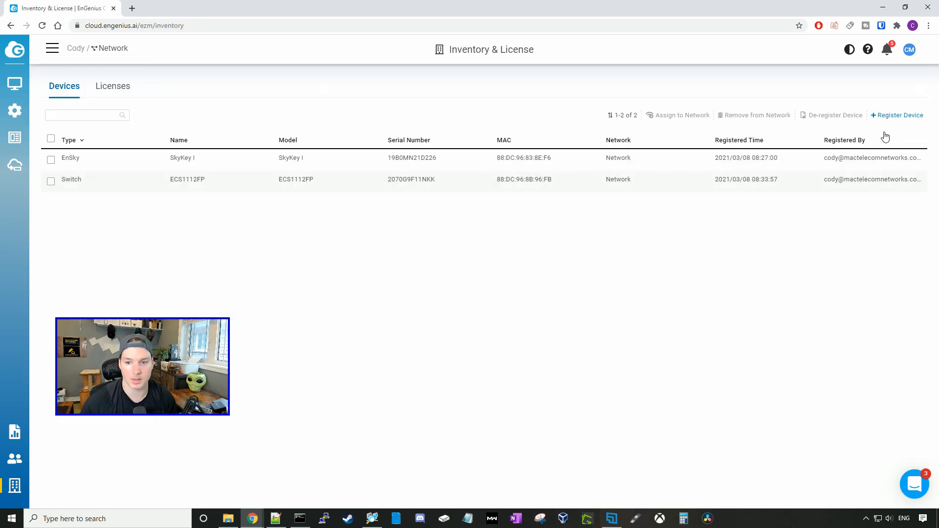
{"action": "left_click", "coordinate": [896, 114]}
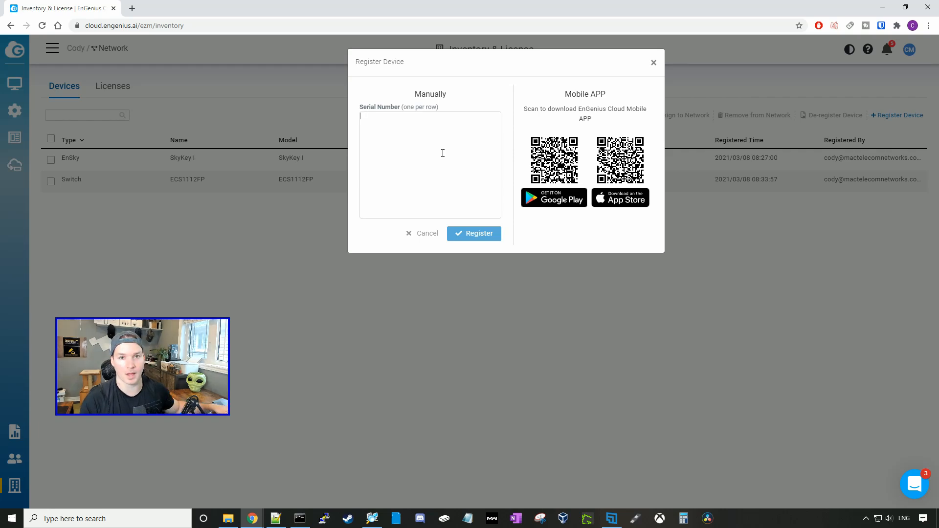
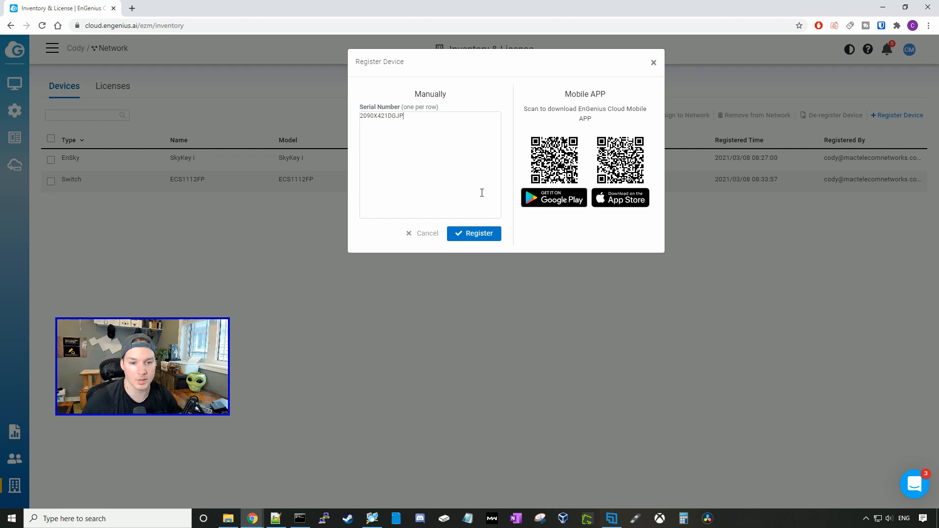
{"action": "left_click", "coordinate": [474, 233]}
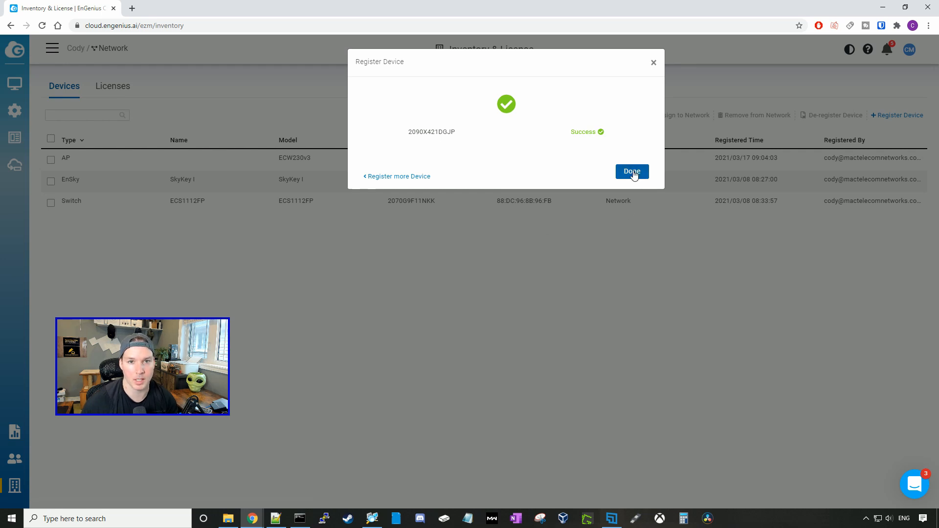
{"action": "left_click", "coordinate": [631, 172]}
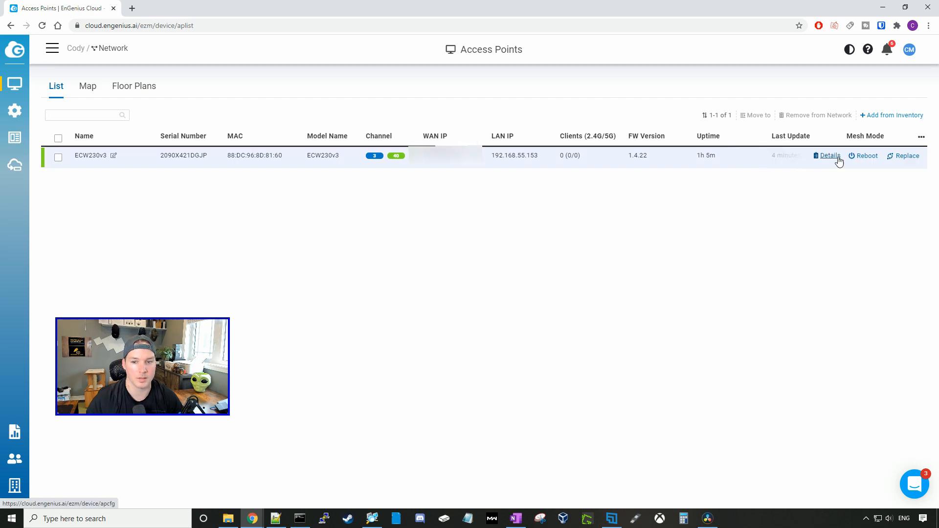
- Open the ECW230v3's Details page and try the LED Light and LED Blinking controls
{"action": "left_click", "coordinate": [830, 156]}
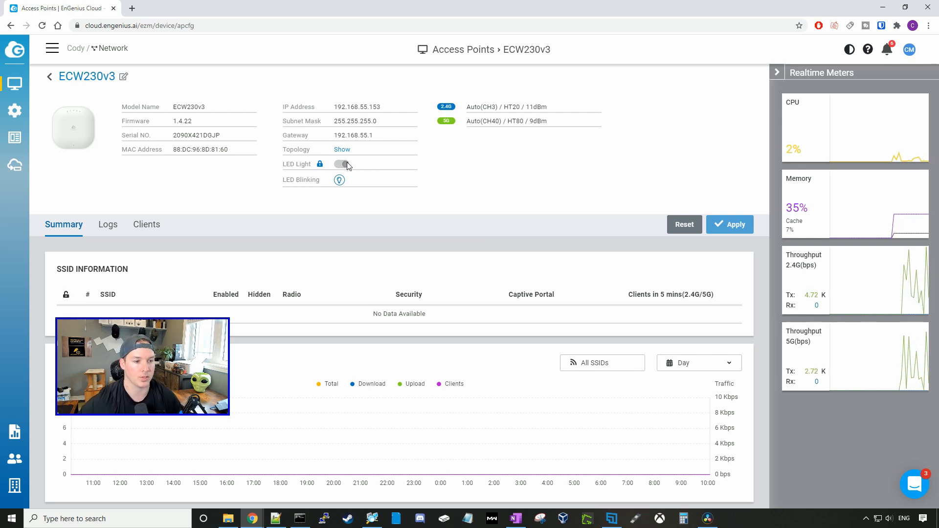
{"action": "left_click", "coordinate": [340, 163]}
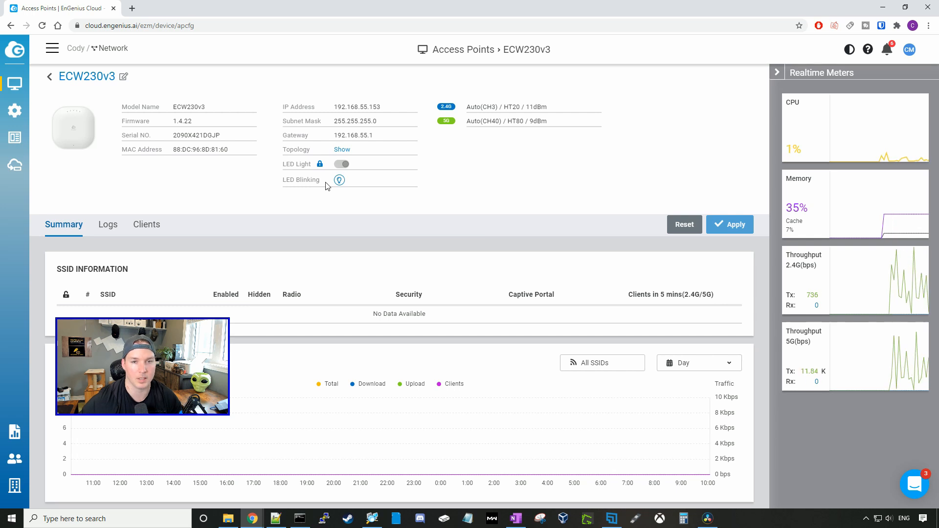
{"action": "left_click", "coordinate": [339, 179]}
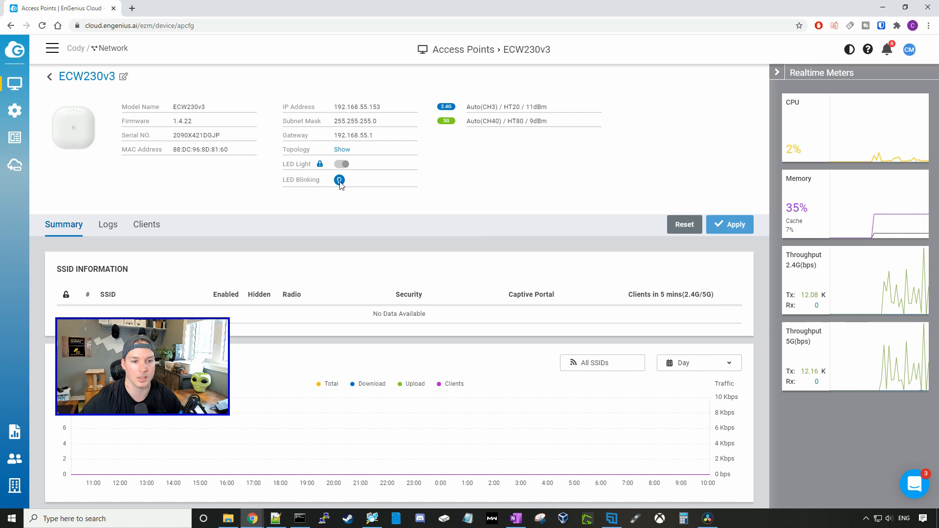
{"action": "left_click", "coordinate": [340, 180]}
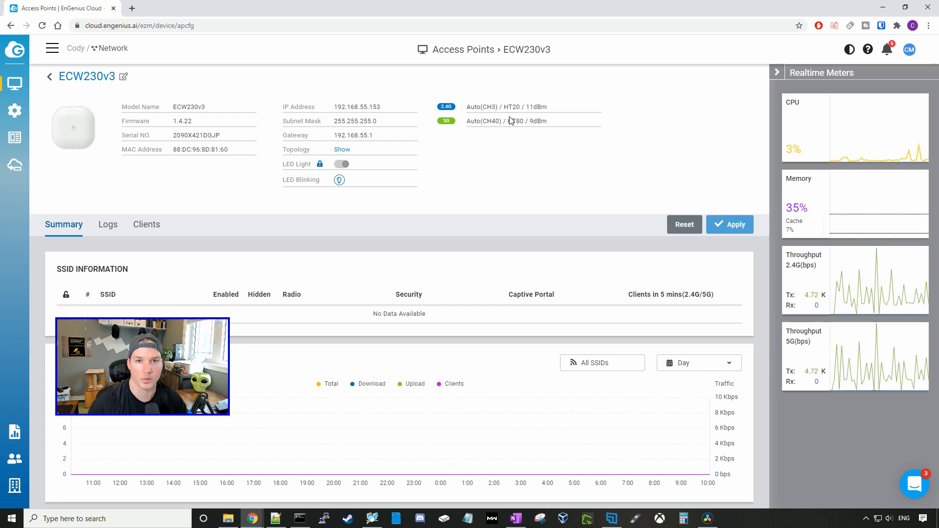
{"action": "scroll", "scroll_direction": "down", "scroll_amount": 3}
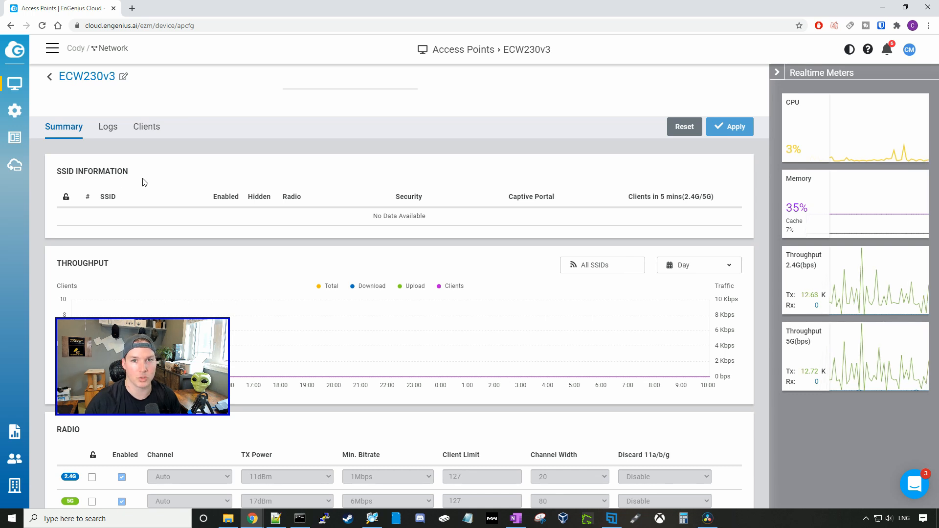
- Enable the 5G radio override, keeping Auto channel and channel width 80
{"action": "scroll", "scroll_direction": "down", "scroll_amount": 3}
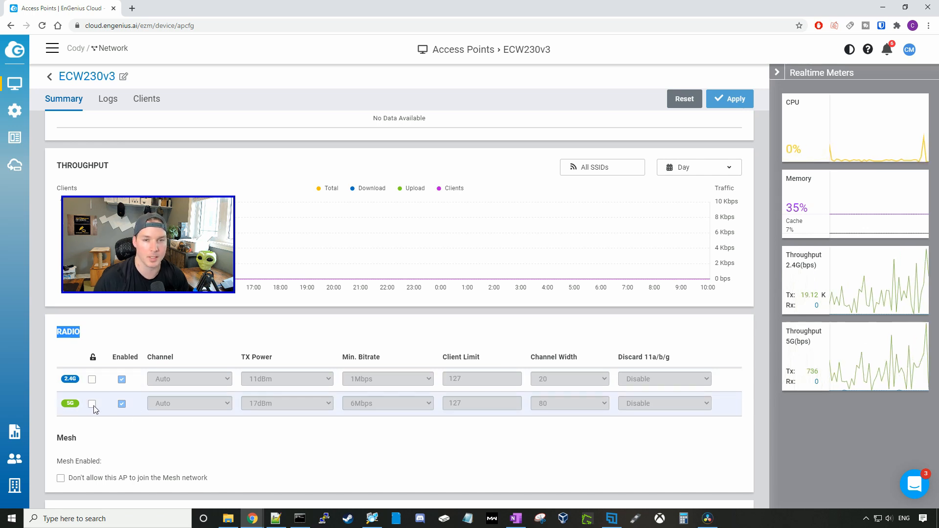
{"action": "left_click", "coordinate": [92, 404]}
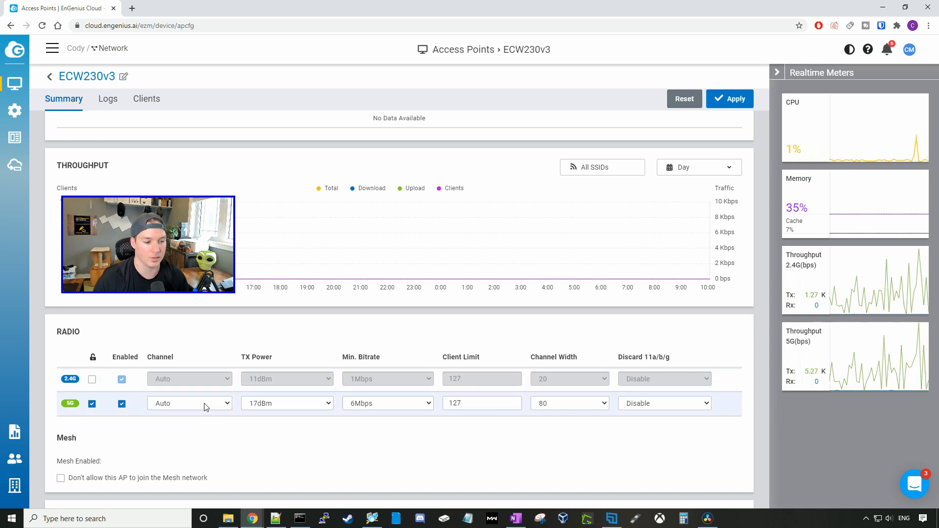
{"action": "left_click", "coordinate": [188, 403]}
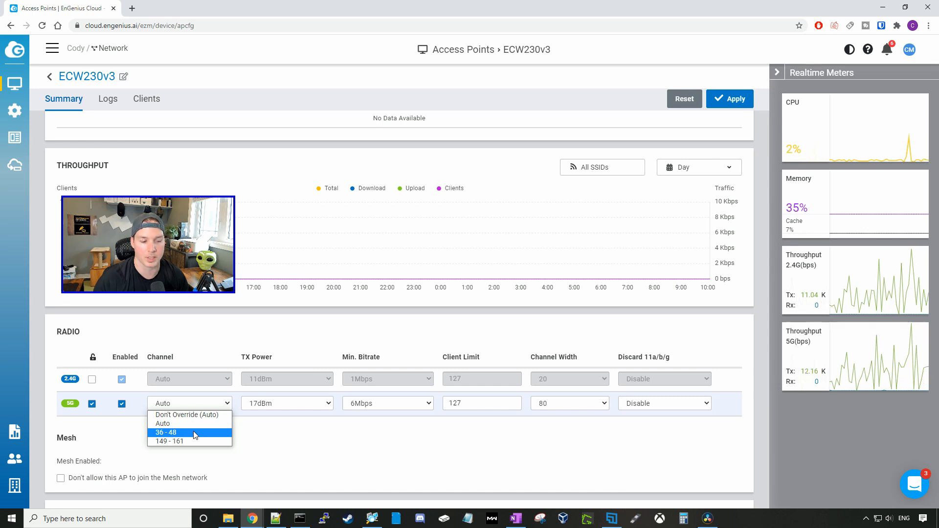
{"action": "mouse_move", "coordinate": [191, 441]}
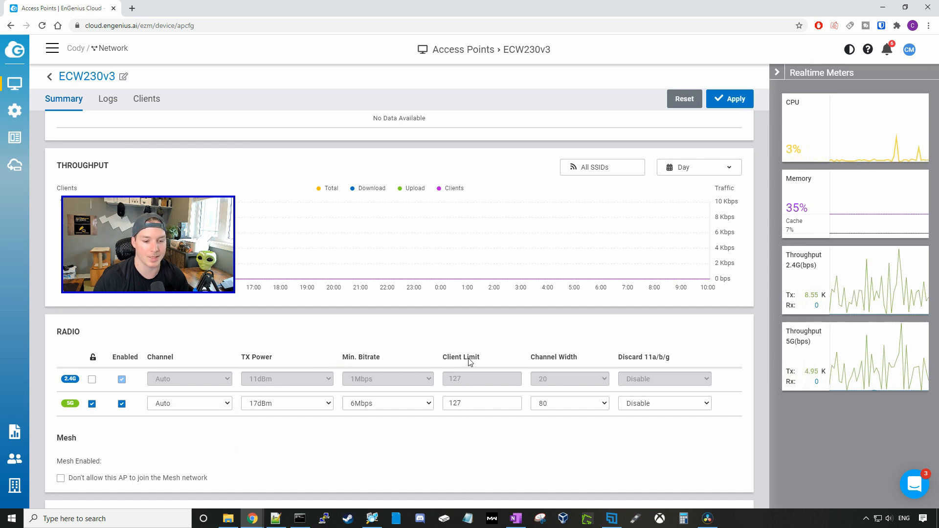
{"action": "left_click", "coordinate": [568, 403]}
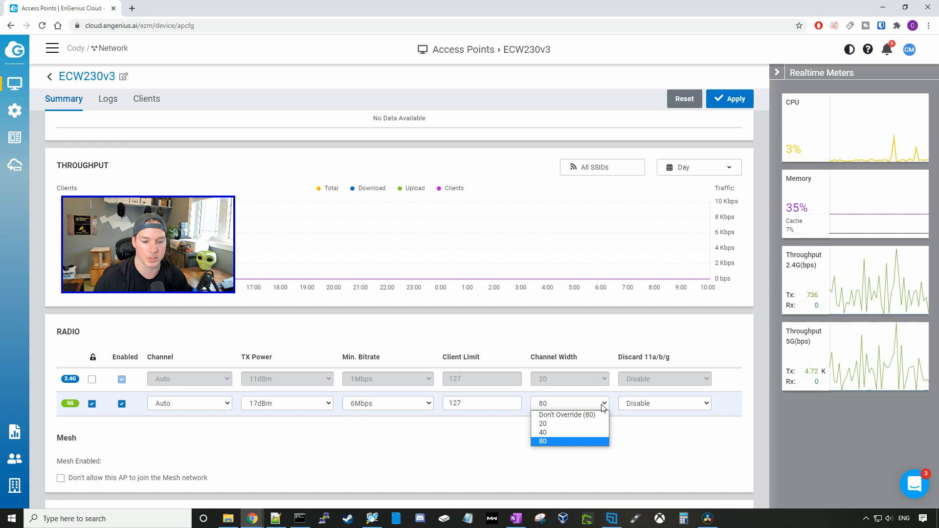
{"action": "left_click", "coordinate": [542, 441]}
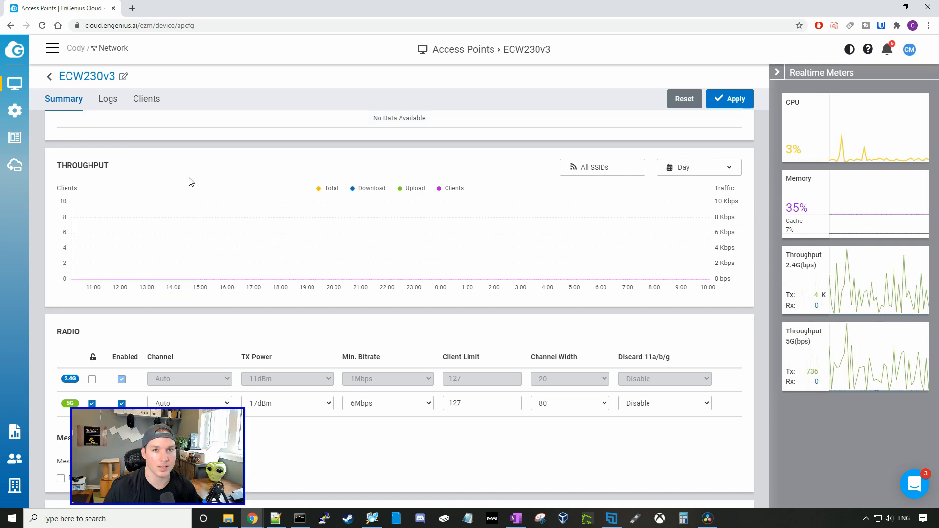
{"action": "left_click", "coordinate": [14, 112]}
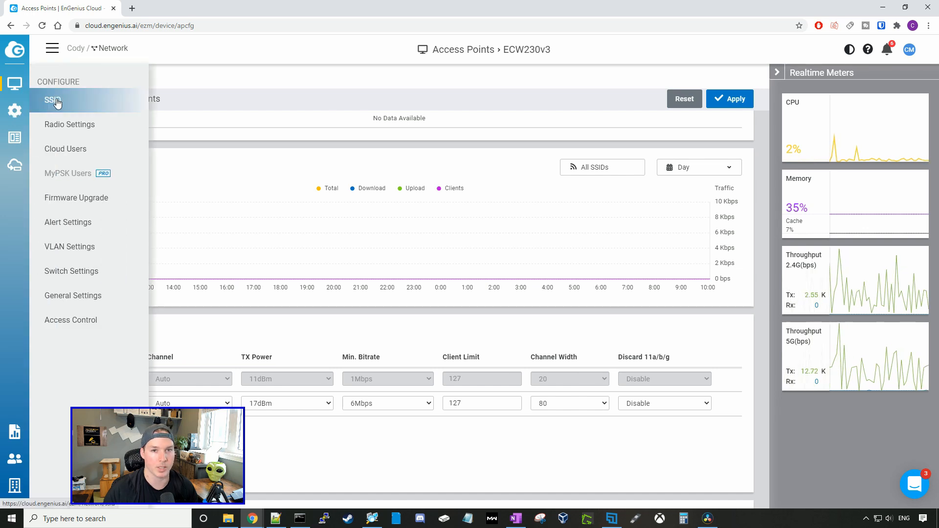
- Create a new SSID named 'WIFI 6 Test' from the wireless networks list
{"action": "left_click", "coordinate": [53, 99]}
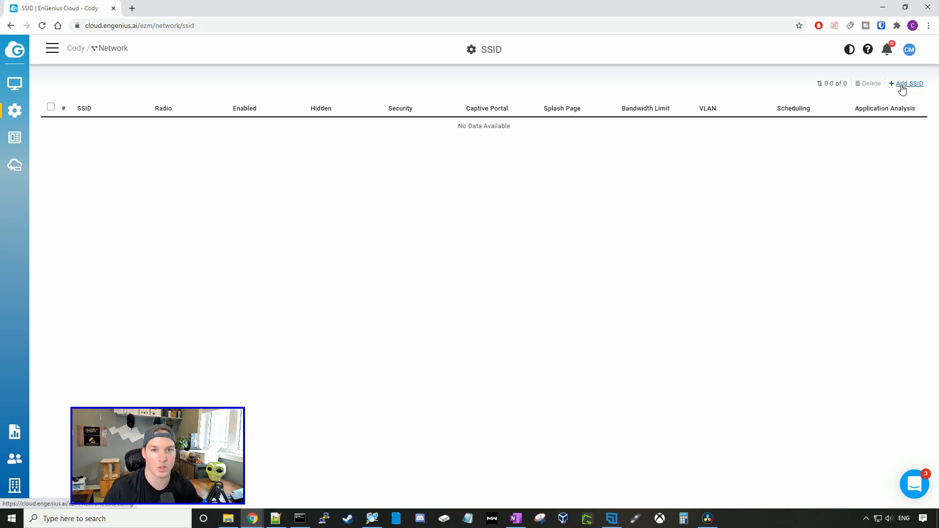
{"action": "left_click", "coordinate": [908, 83]}
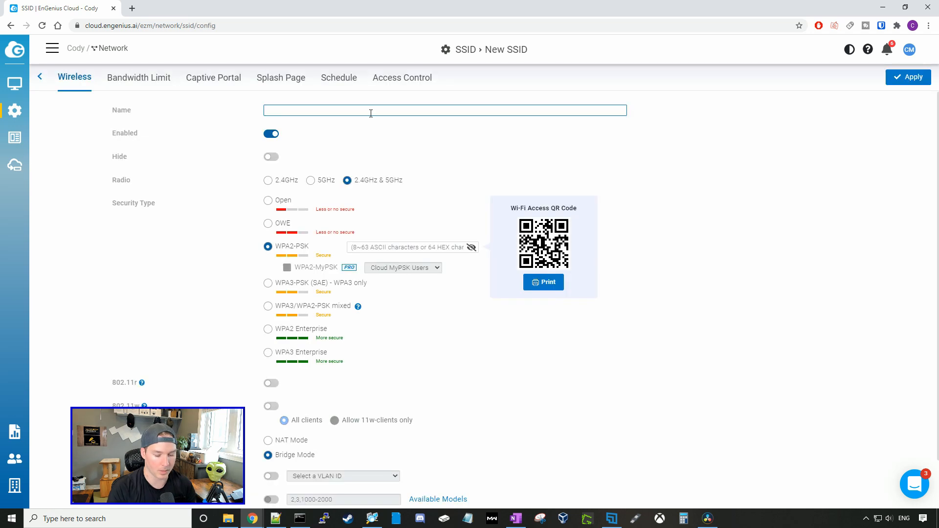
{"action": "type", "text": "WIFI 6 T"}
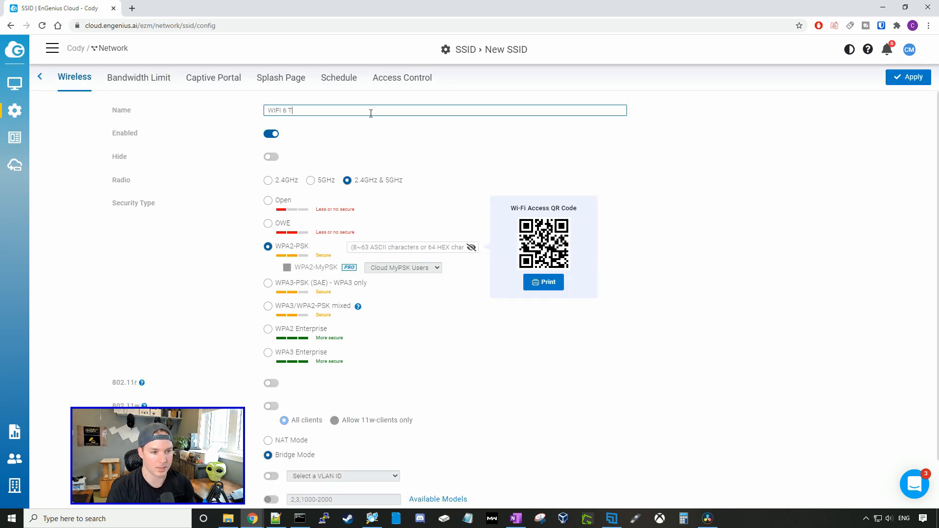
{"action": "type", "text": "est"}
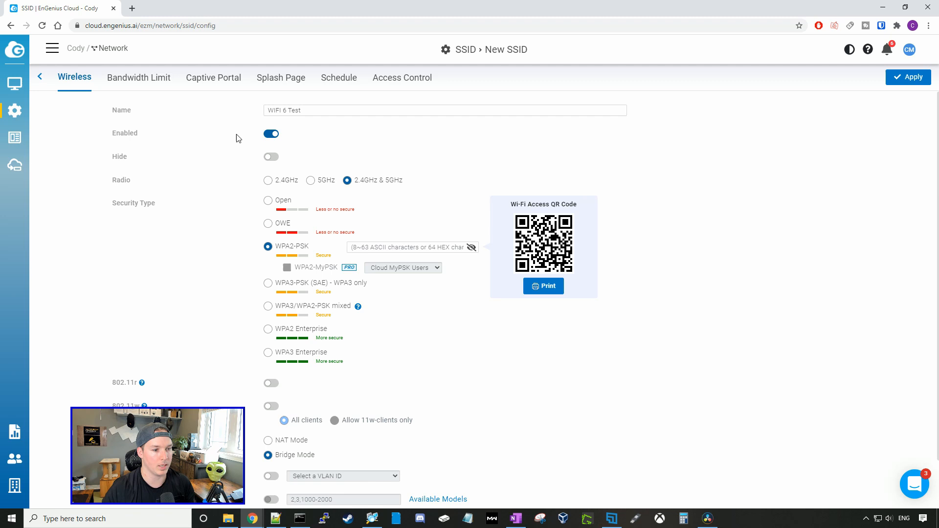
{"action": "mouse_move", "coordinate": [193, 167]}
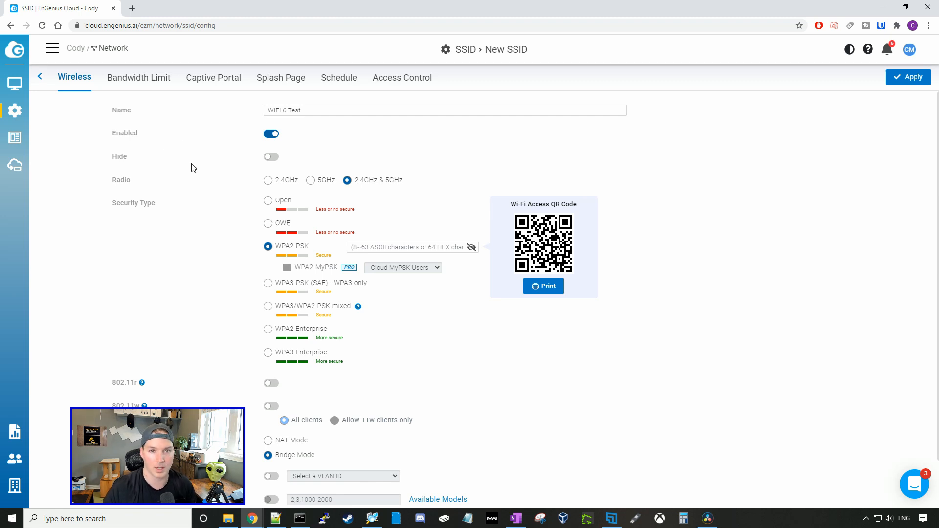
{"action": "mouse_move", "coordinate": [205, 187]}
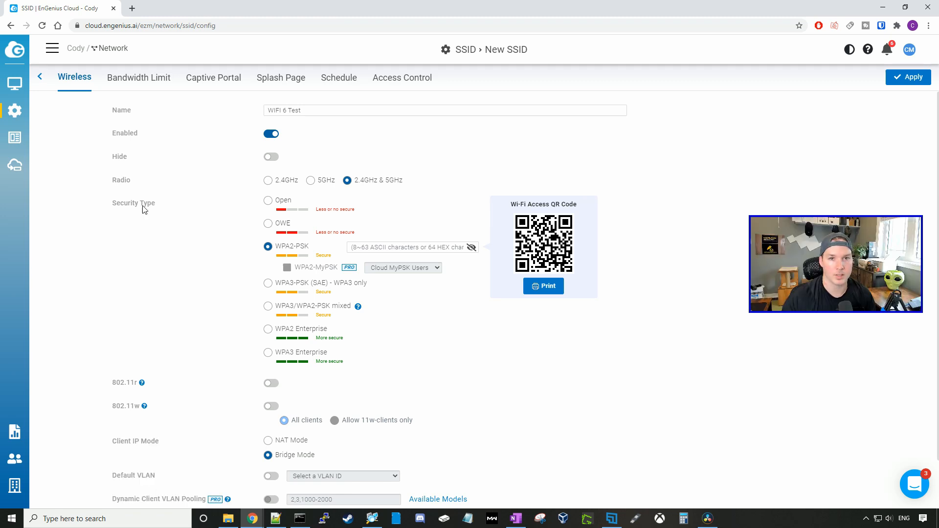
{"action": "mouse_move", "coordinate": [289, 204]}
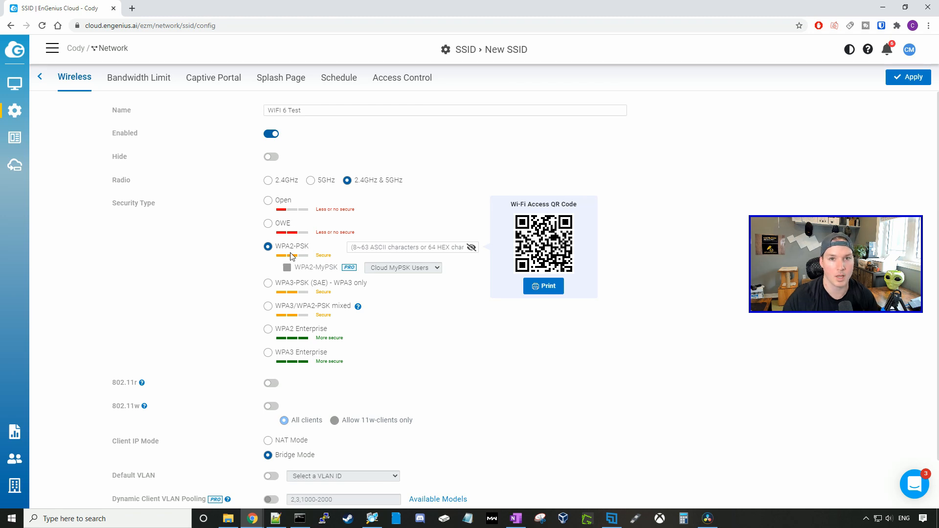
- Set the WPA2-PSK passphrase to 'password' for the new SSID
{"action": "left_click", "coordinate": [411, 247]}
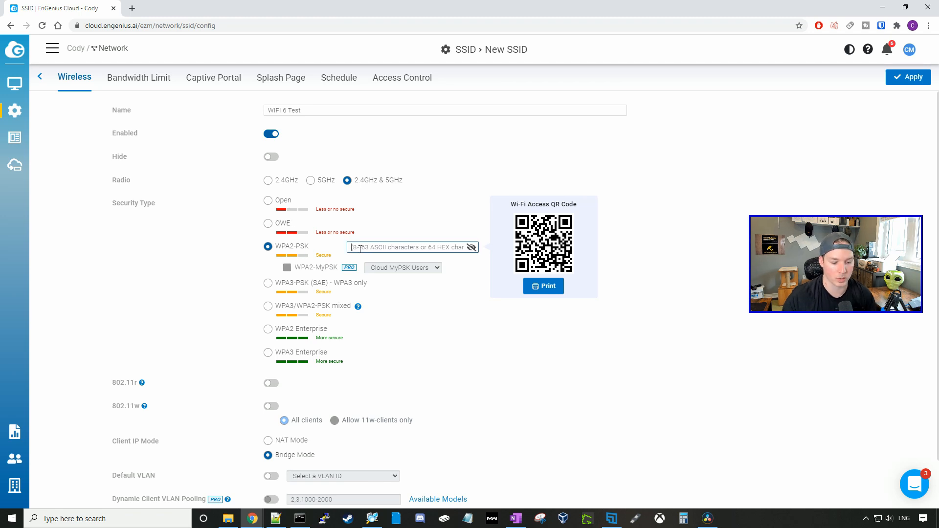
{"action": "type", "text": "password"}
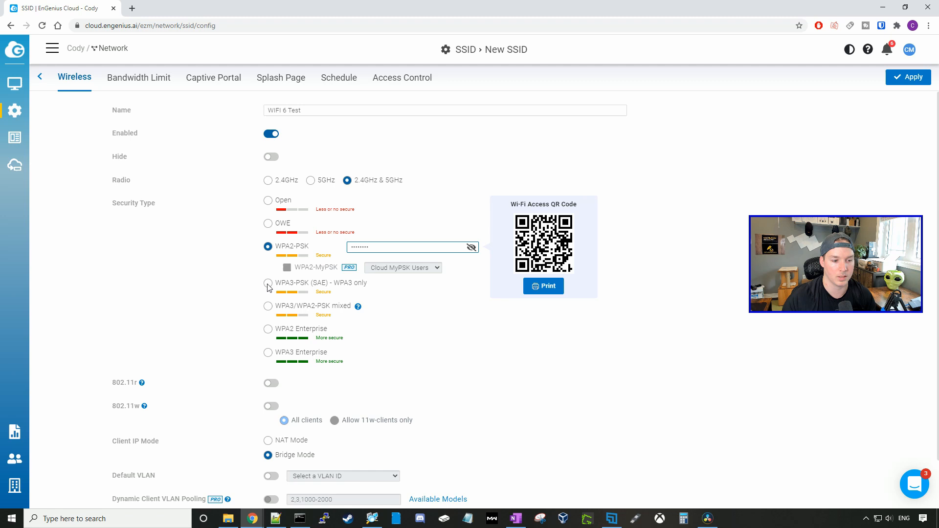
{"action": "scroll", "scroll_direction": "down", "scroll_amount": 3}
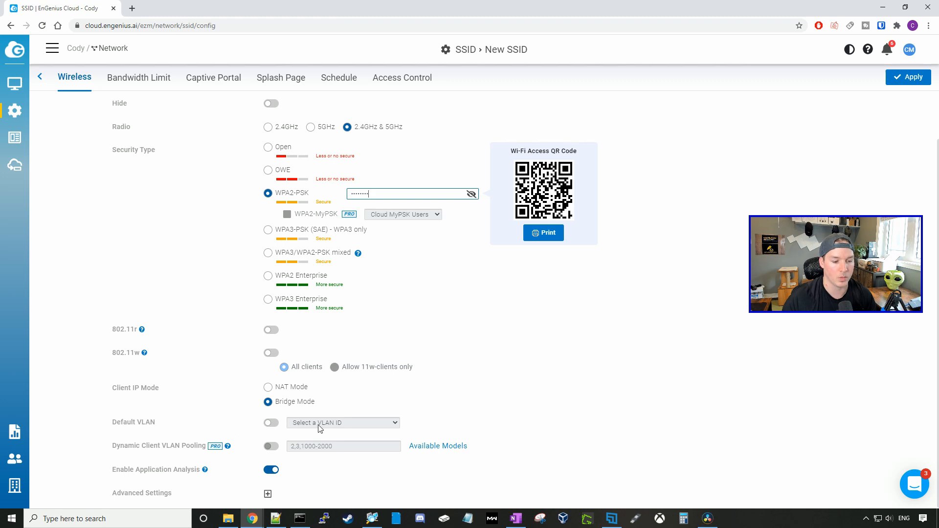
{"action": "mouse_move", "coordinate": [160, 85]}
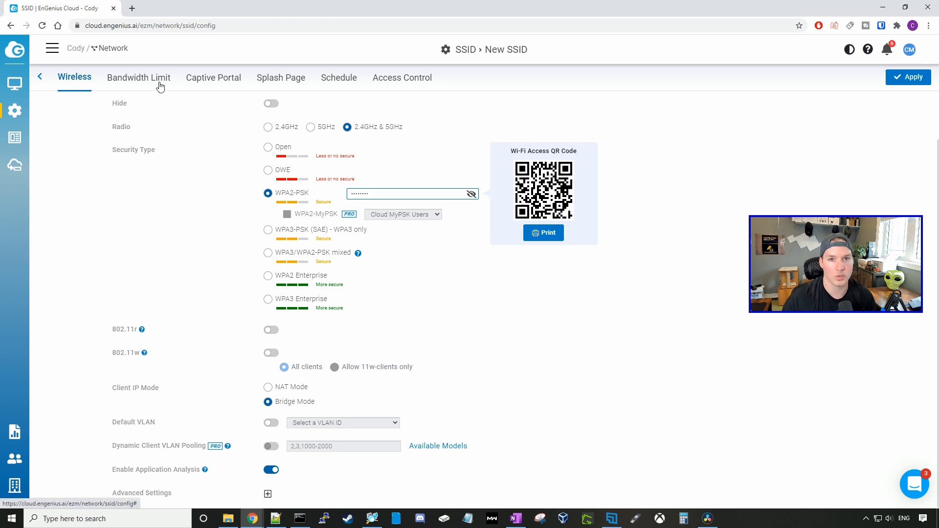
- Turn on Bandwidth Limit, review Captive Portal, Splash Page and Schedule, ending on Access Control
{"action": "left_click", "coordinate": [138, 77]}
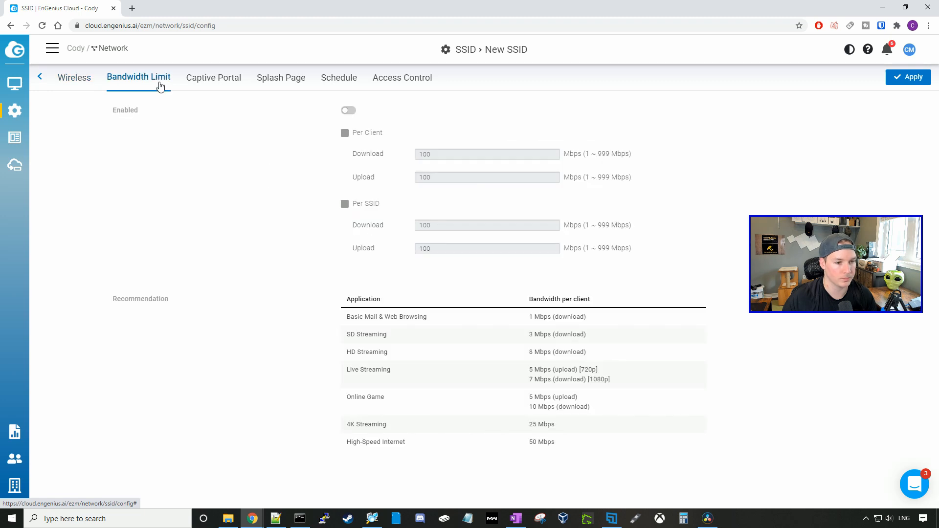
{"action": "left_click", "coordinate": [348, 110]}
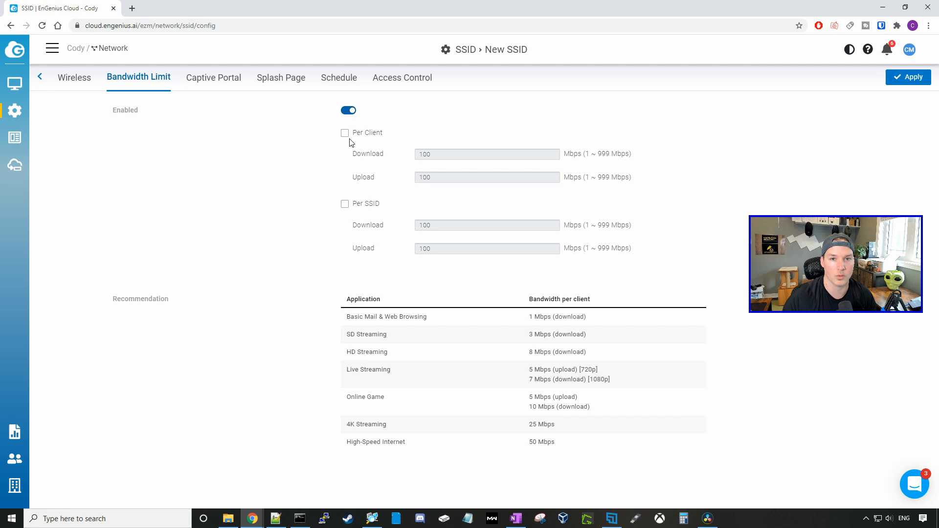
{"action": "left_click", "coordinate": [213, 77]}
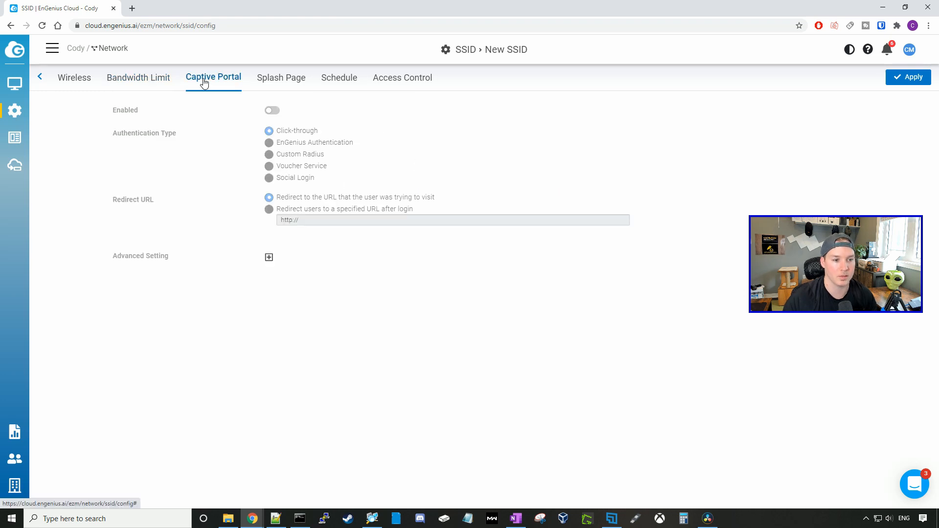
{"action": "left_click", "coordinate": [281, 77]}
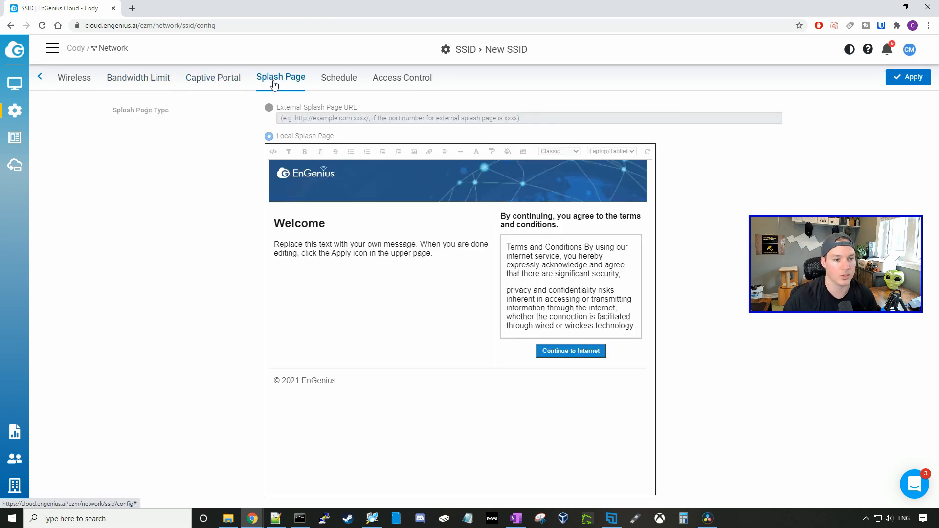
{"action": "left_click", "coordinate": [338, 77]}
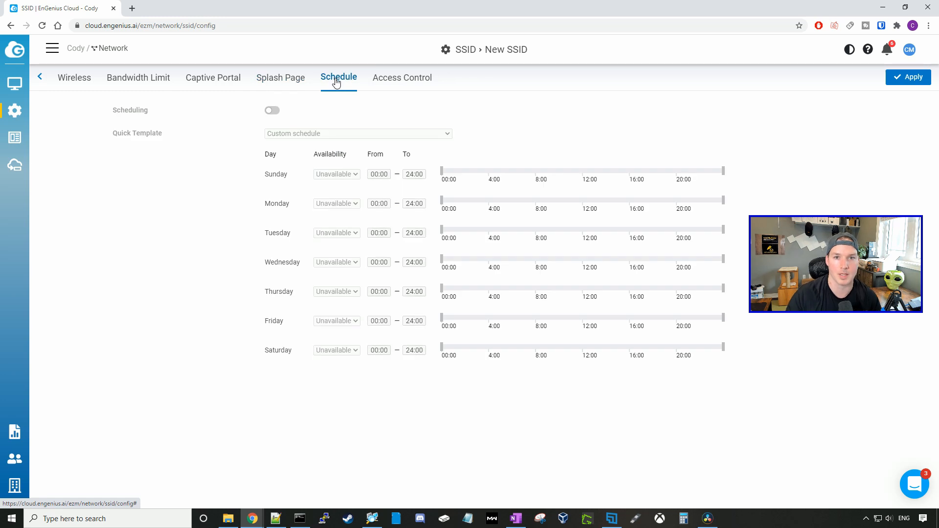
{"action": "mouse_move", "coordinate": [375, 89]}
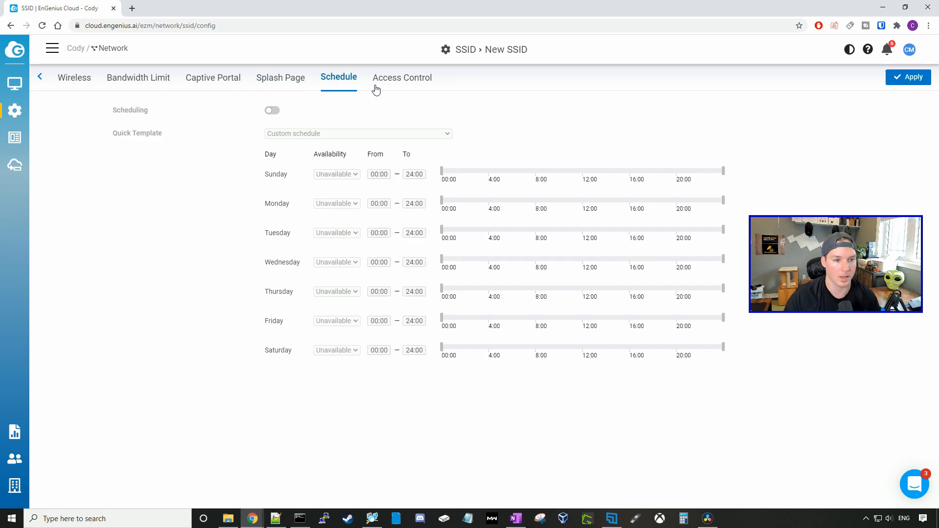
{"action": "left_click", "coordinate": [402, 78]}
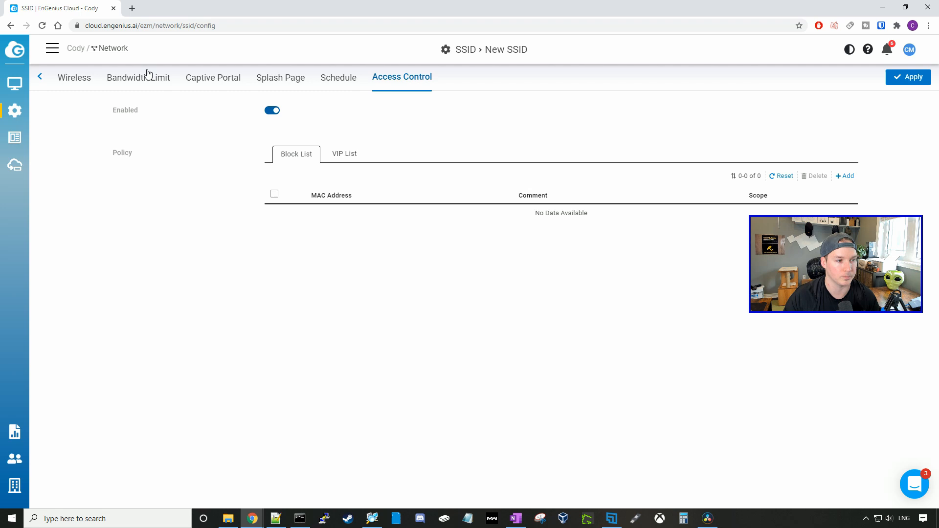
{"action": "left_click", "coordinate": [908, 77]}
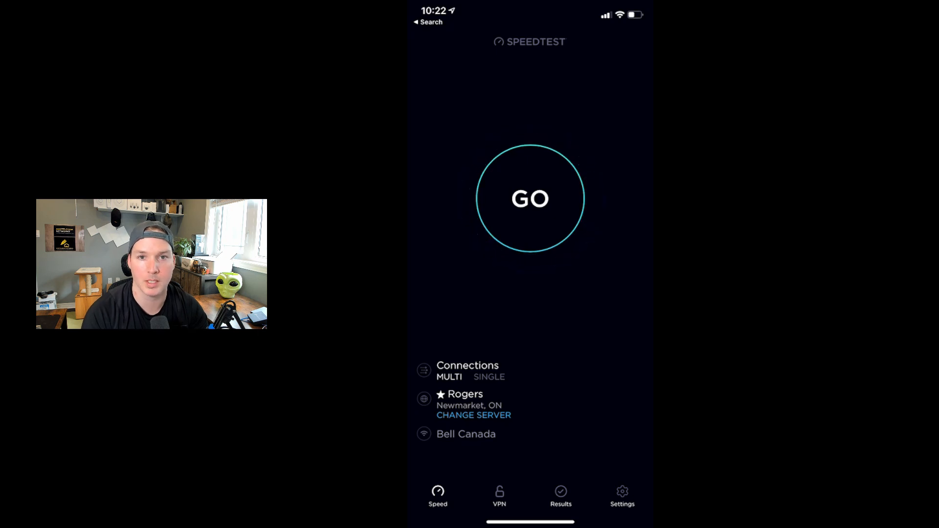
- Run an internet Speedtest beside the access point
{"action": "left_click", "coordinate": [529, 198]}
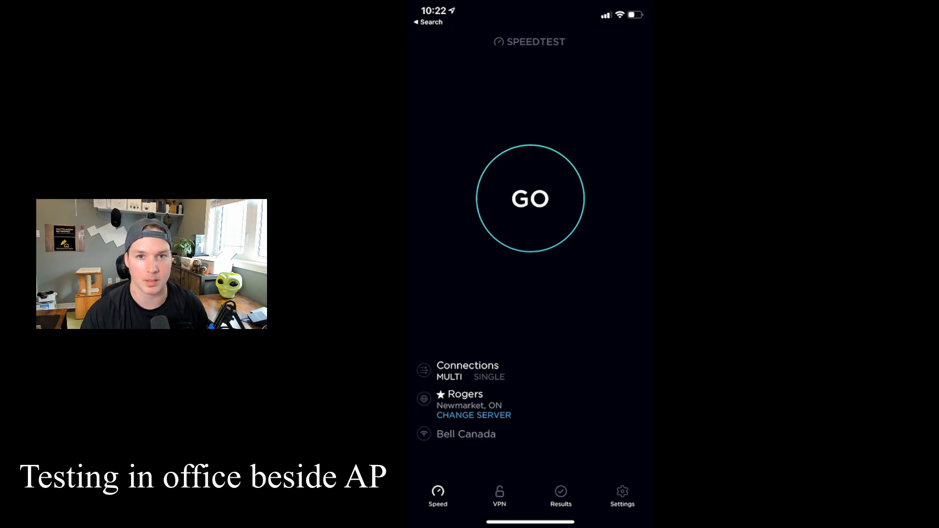
{"action": "left_click", "coordinate": [530, 198]}
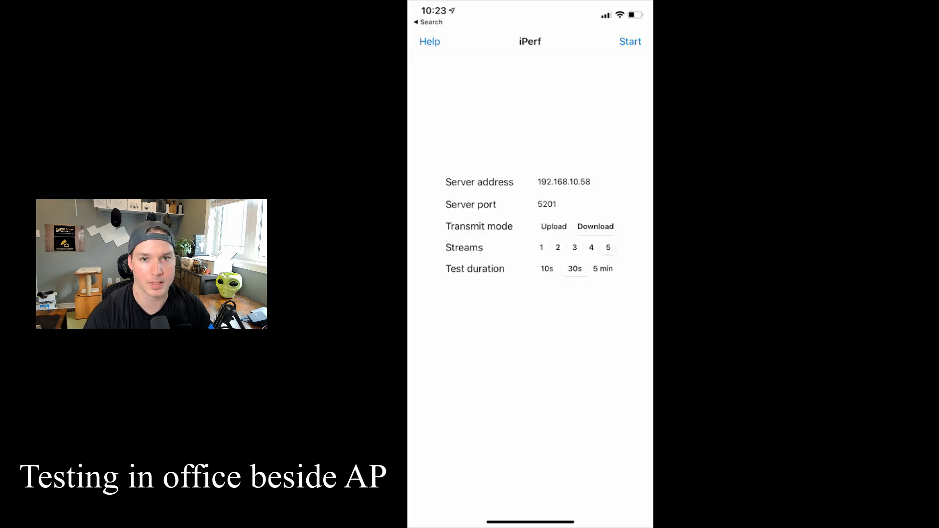
- Run iPerf download then upload tests against 192.168.10.58, both around 600 Mbits/s
{"action": "left_click", "coordinate": [630, 41]}
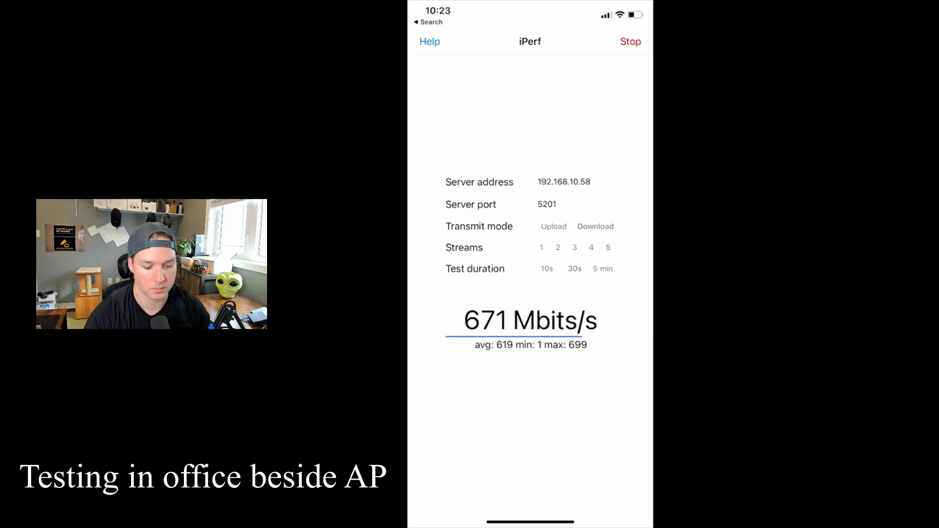
{"action": "left_click", "coordinate": [630, 41]}
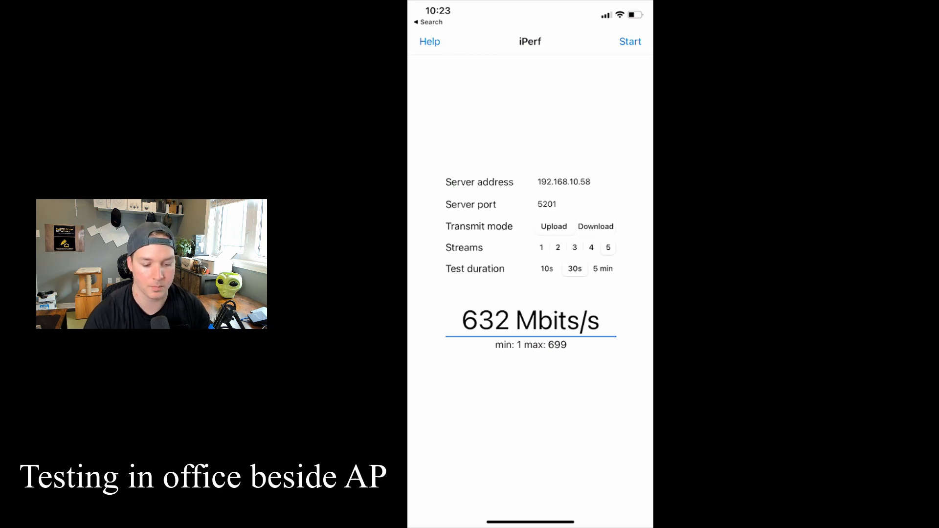
{"action": "left_click", "coordinate": [629, 41]}
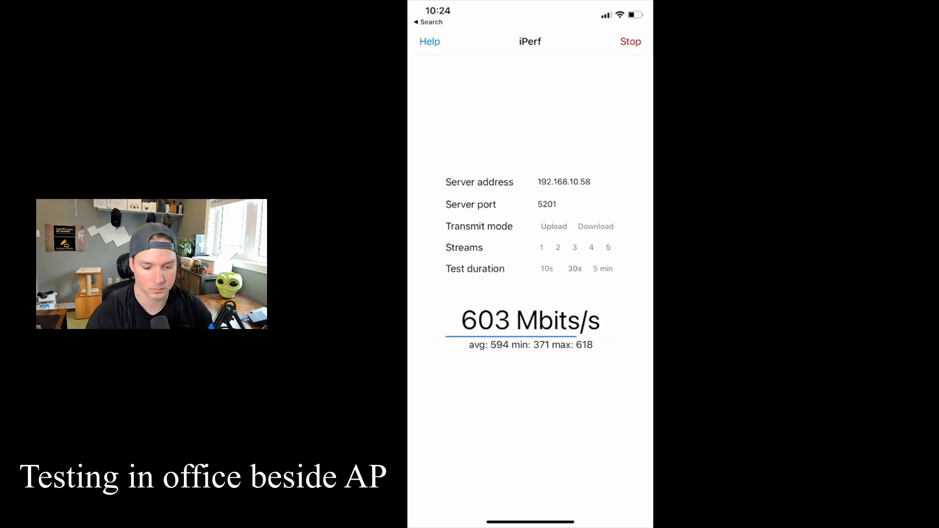
{"action": "left_click", "coordinate": [630, 41]}
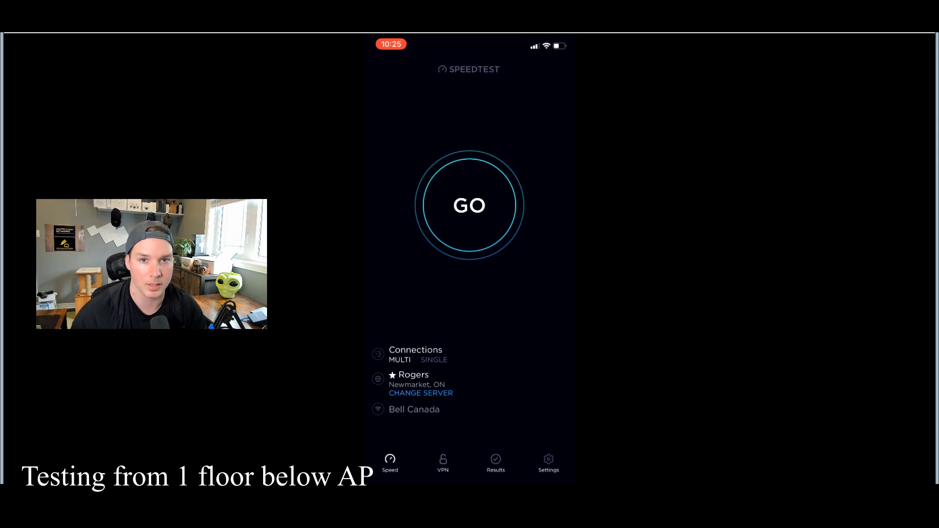
- One floor below, run Speedtest then iPerf download and upload tests averaging roughly 360 Mbits/s
{"action": "left_click", "coordinate": [469, 205]}
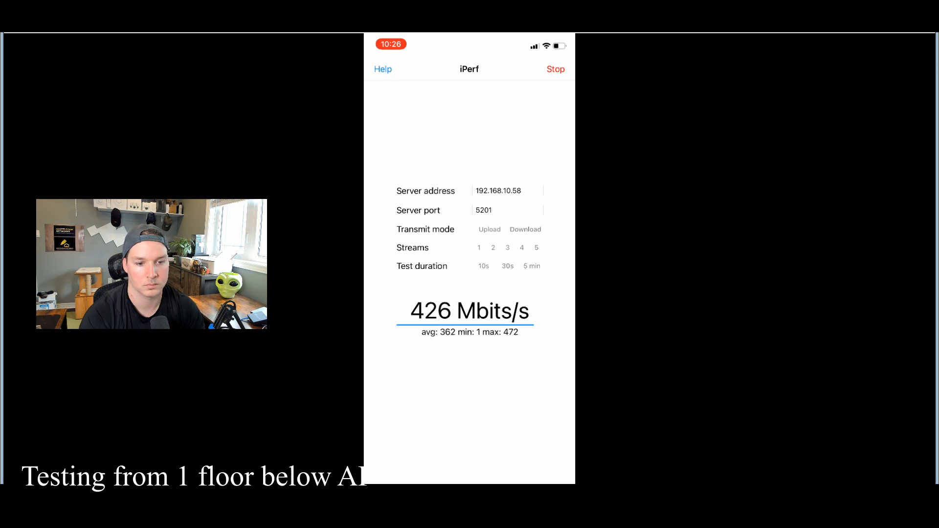
{"action": "left_click", "coordinate": [555, 69]}
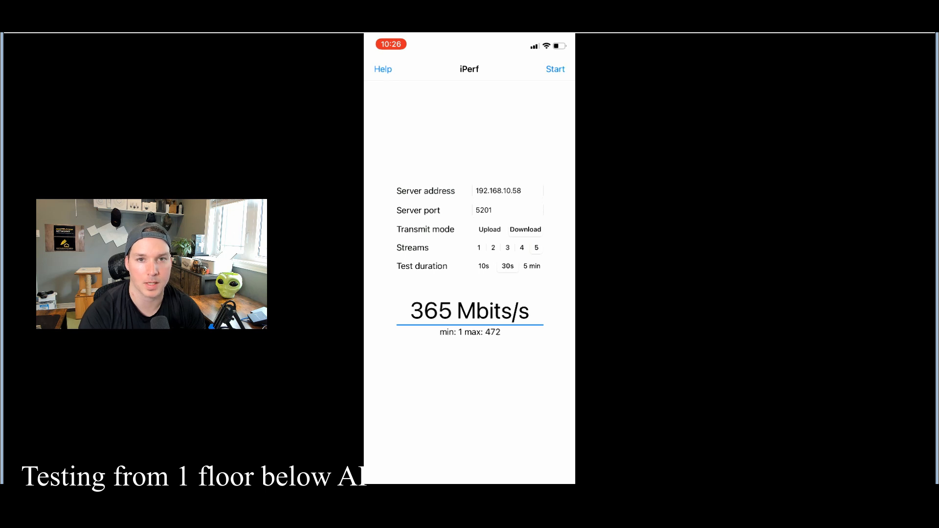
{"action": "left_click", "coordinate": [554, 69]}
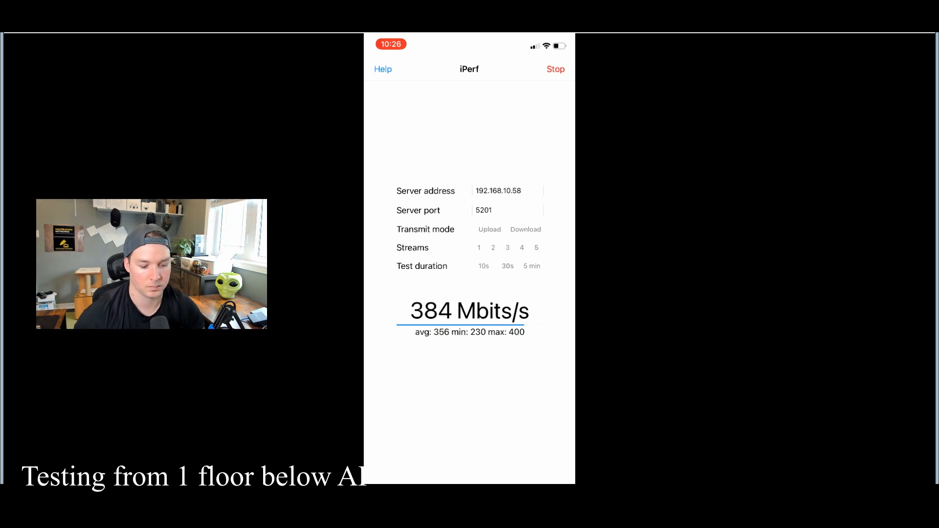
{"action": "left_click", "coordinate": [555, 69]}
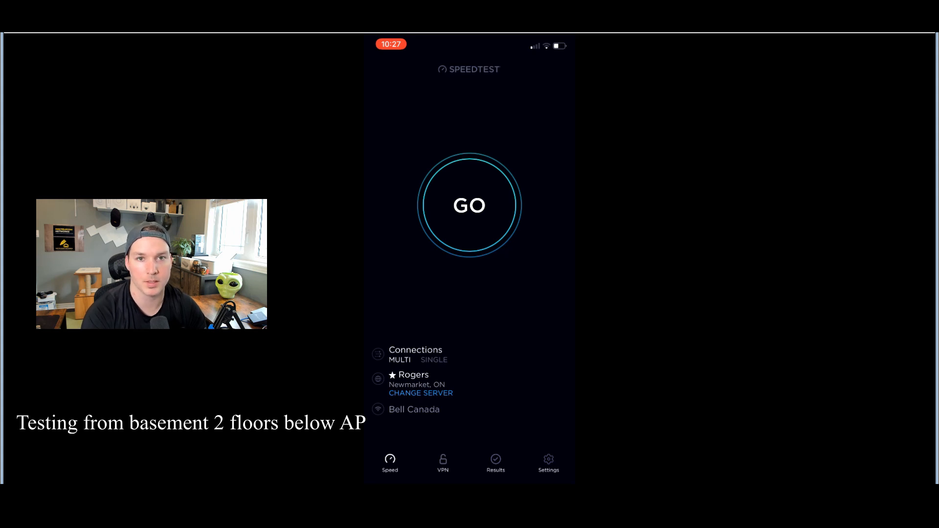
- In the basement, run Speedtest then iPerf throughput tests of around 40–50 Mbits/s
{"action": "left_click", "coordinate": [469, 206]}
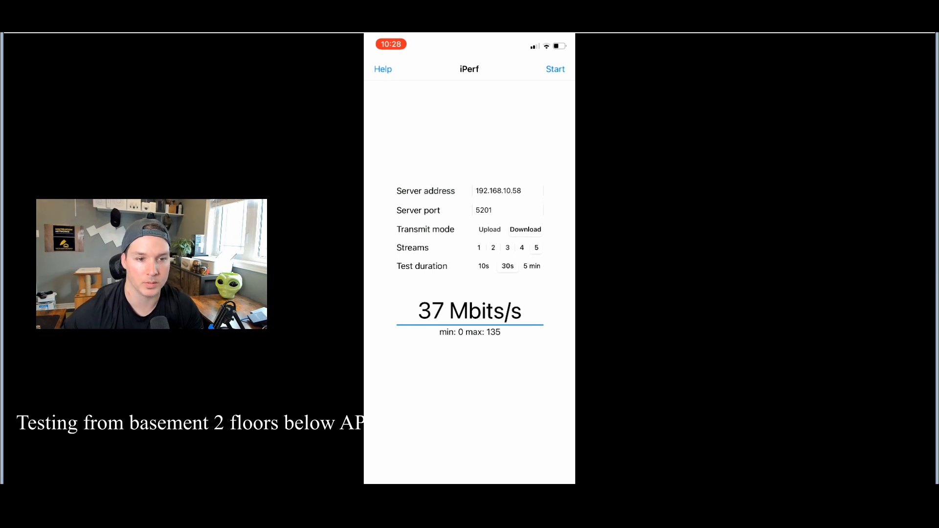
{"action": "left_click", "coordinate": [554, 69]}
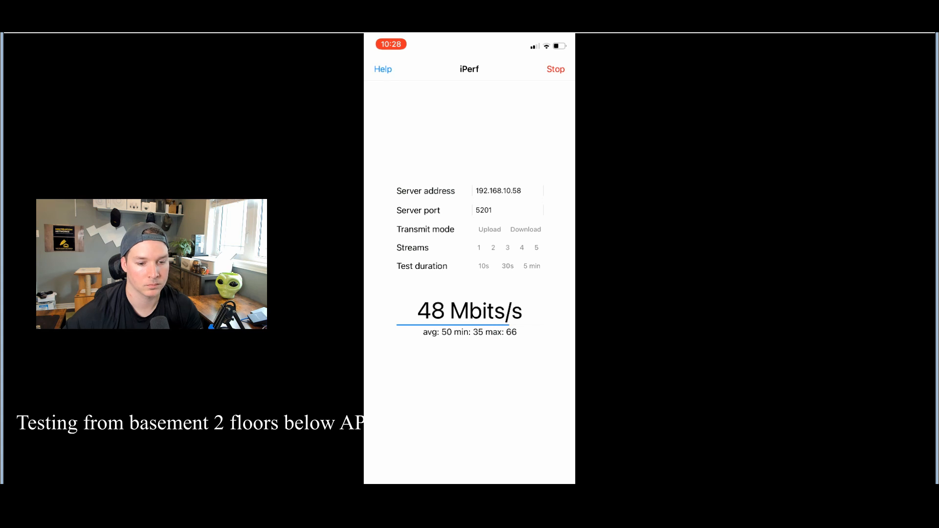
{"action": "left_click", "coordinate": [554, 69]}
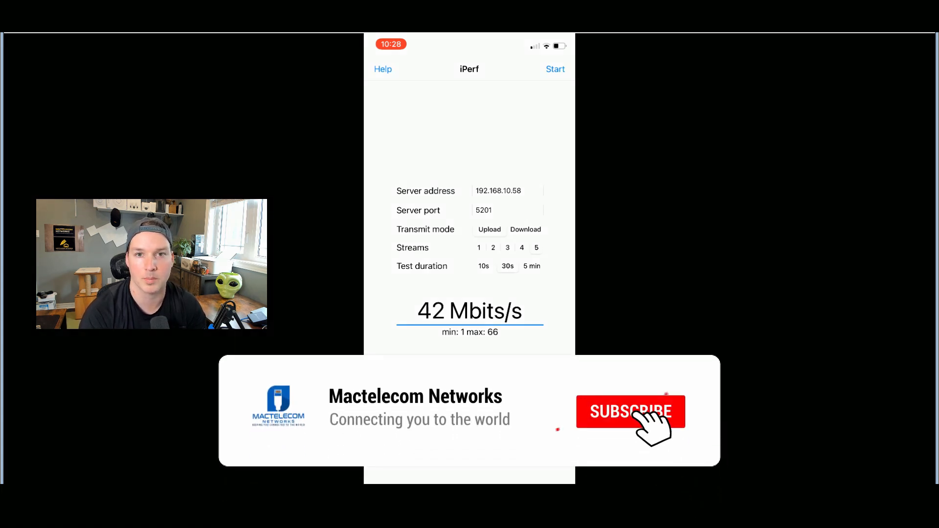
- Let the final basement iPerf upload finish at 42 Mbits/s with a 66 Mbits/s peak
{"action": "left_click", "coordinate": [630, 411]}
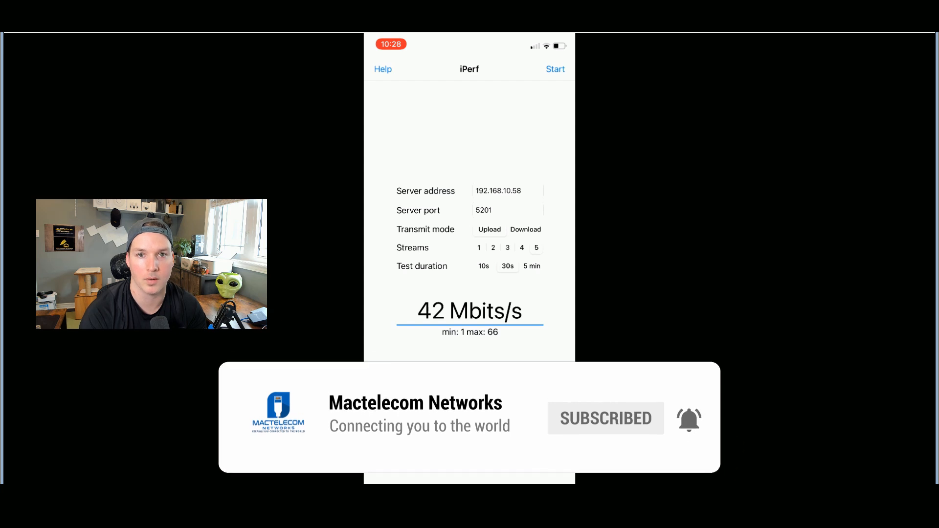